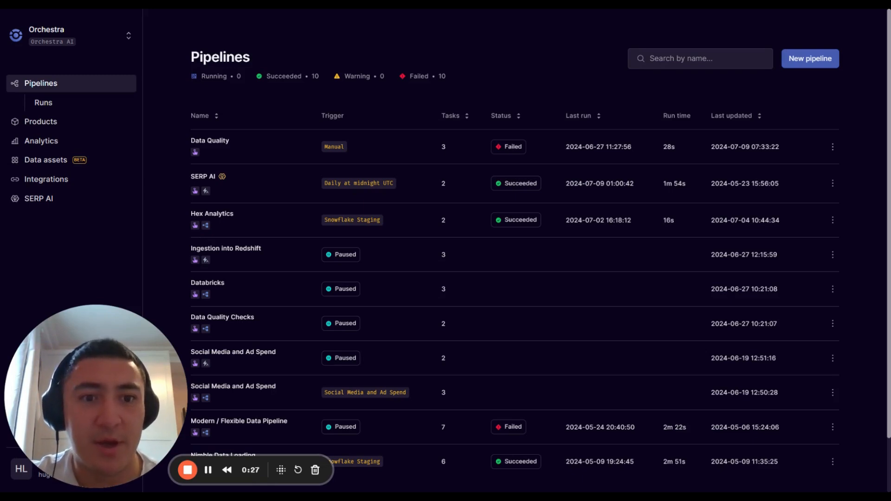
mouse_move(847, 70)
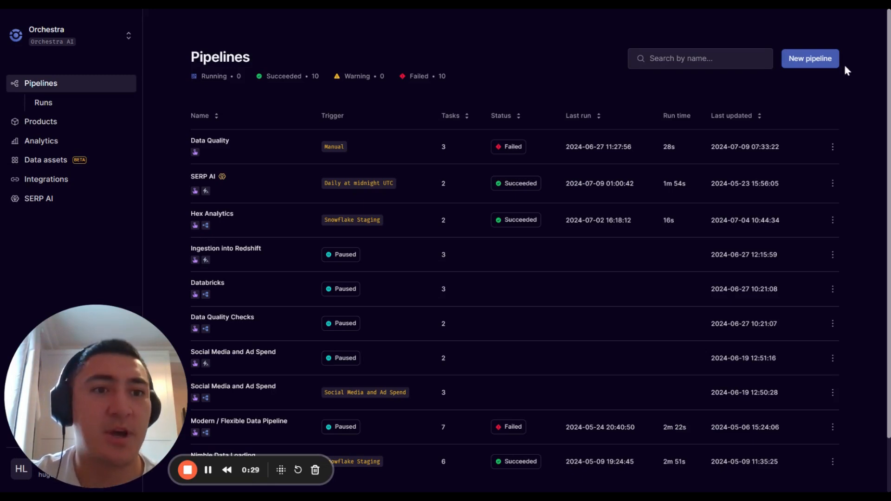
Start a new pipeline and name it 'Version Control'.
click(809, 58)
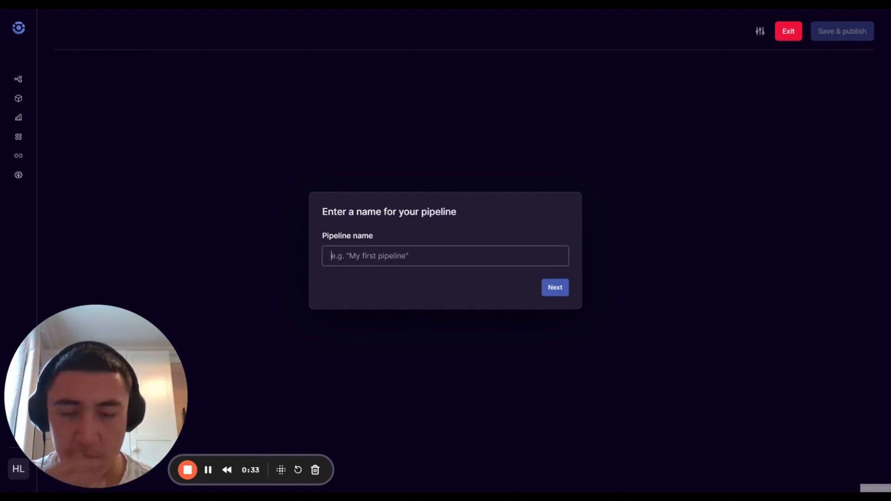
text(Versio)
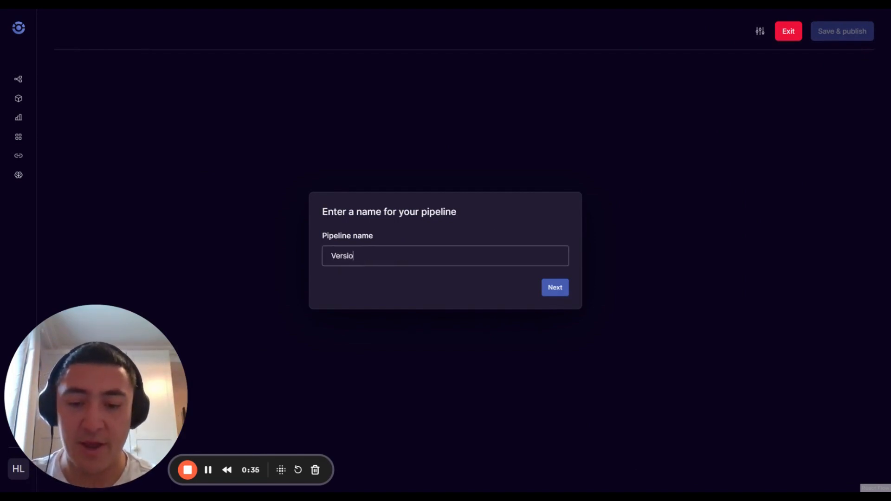
click(554, 286)
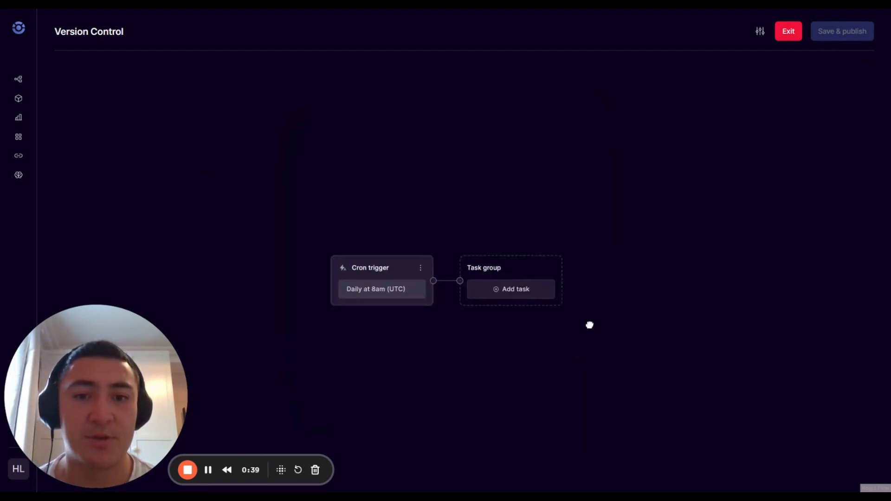
Add an Airbyte Sync task with the reset job type after the cron trigger.
click(510, 288)
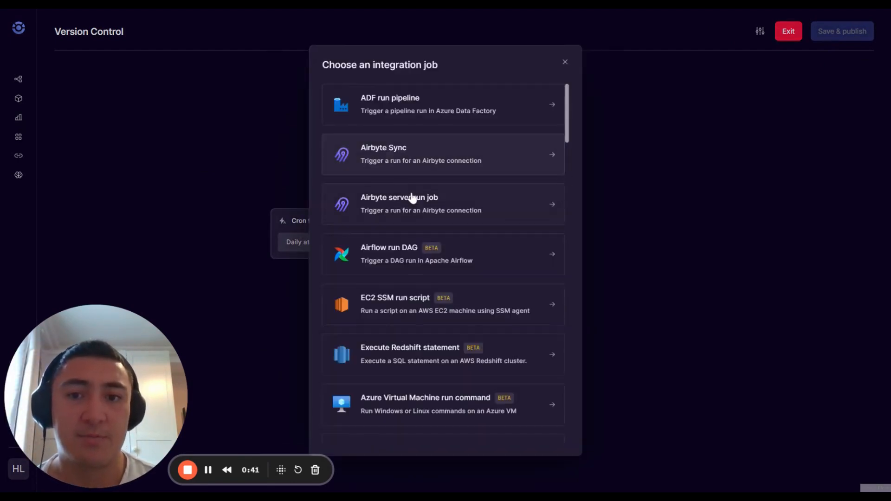
click(443, 155)
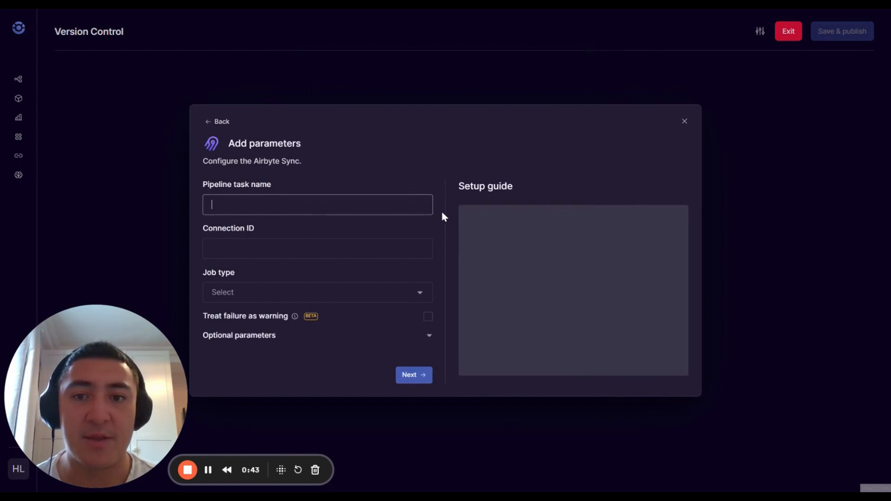
text(Airbyte sync)
click(318, 248)
text(1)
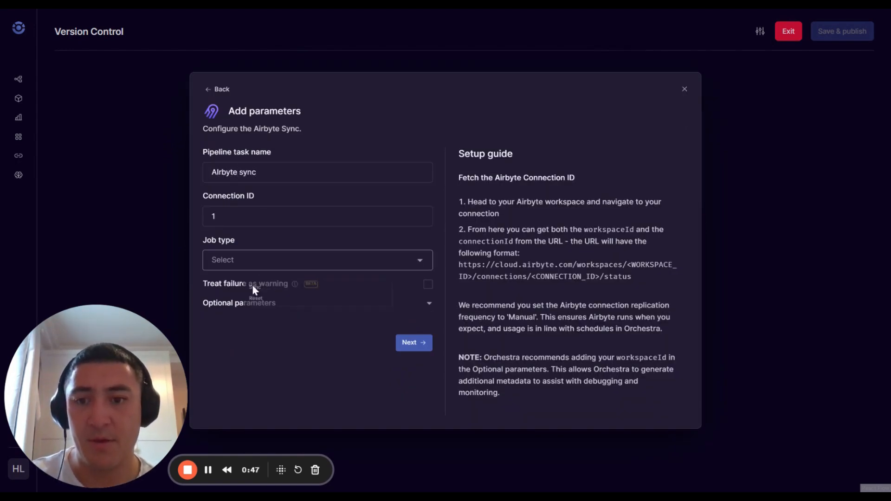
click(413, 342)
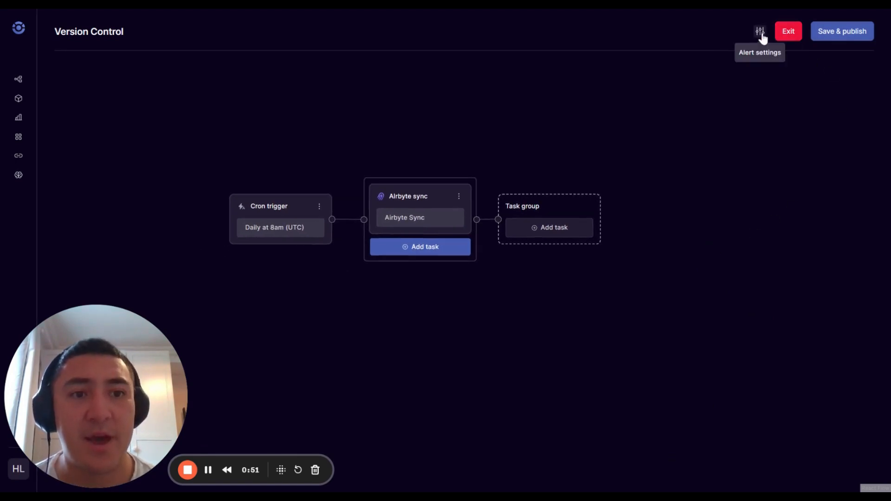
mouse_move(858, 35)
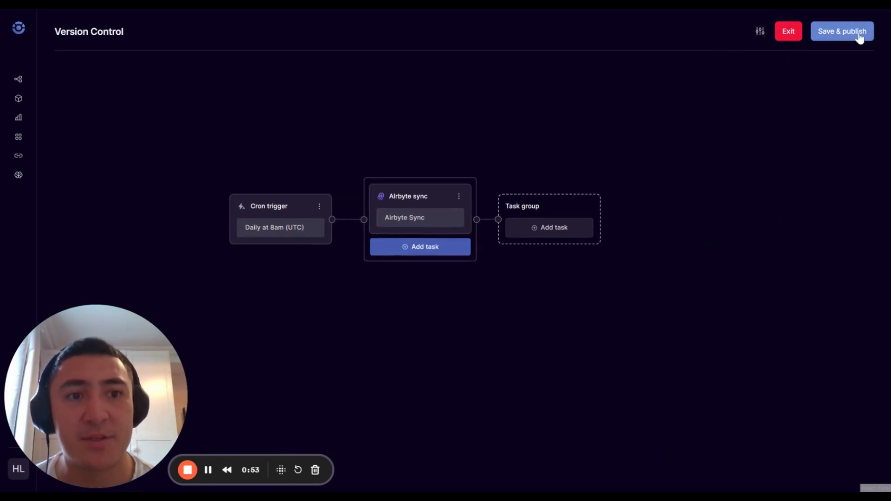
Review the YAML diff and save an unpublished version with commit message 'Adding Airbyte Task'.
click(842, 30)
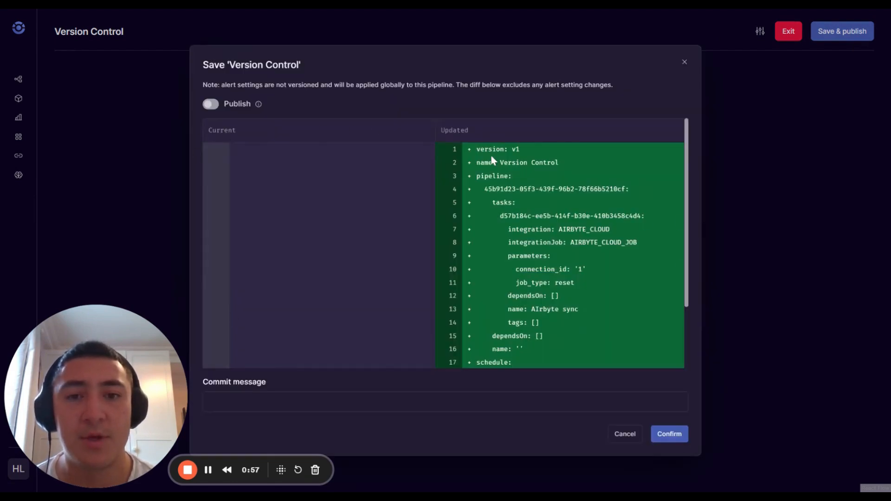
scroll(down, 3)
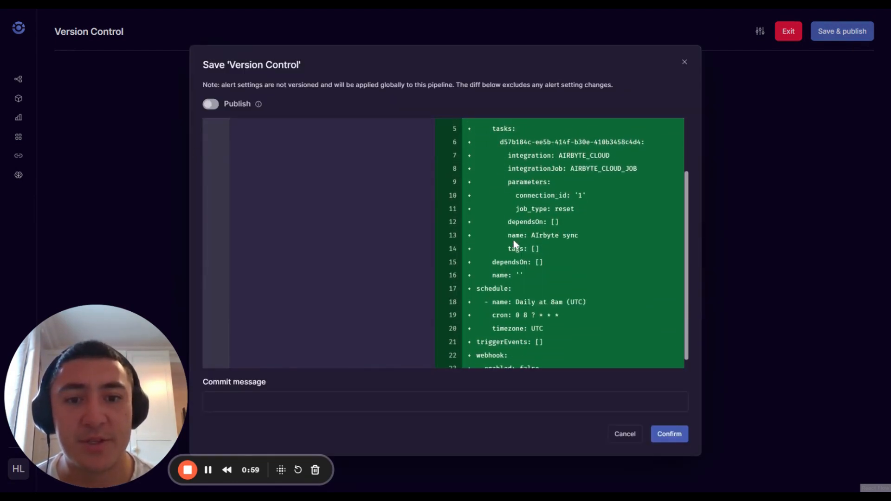
scroll(up, 3)
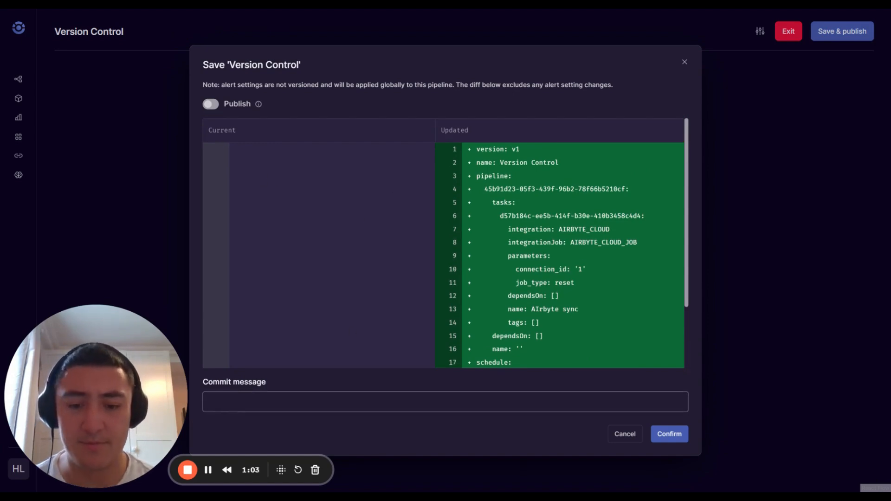
text(Adding Airbyte Tas)
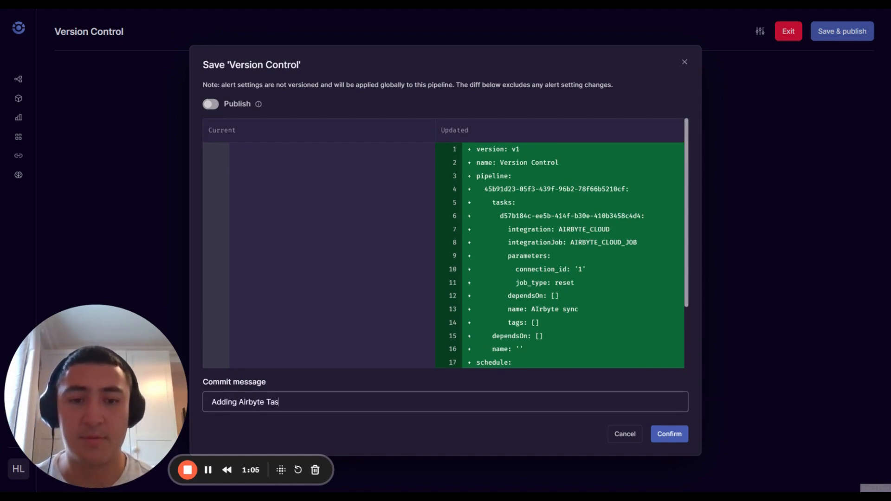
click(669, 433)
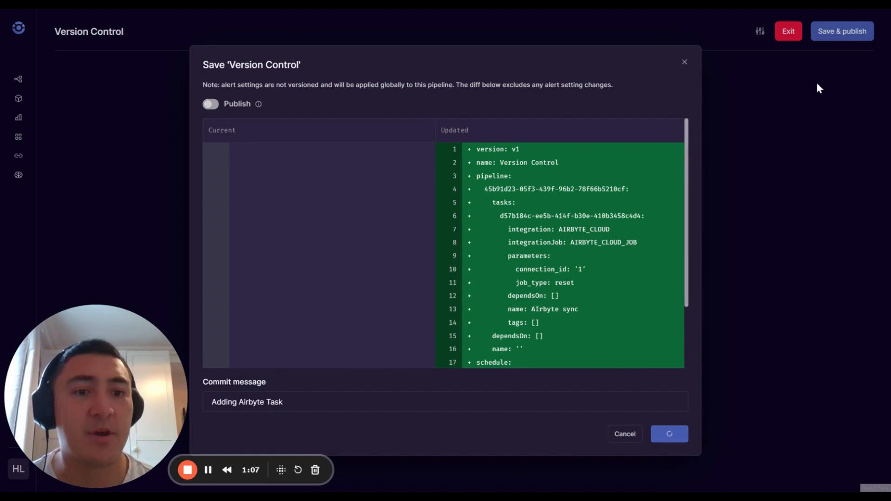
Check the version history lists Version 1 'Adding Airbyte Task' as Draft, then close it.
click(668, 433)
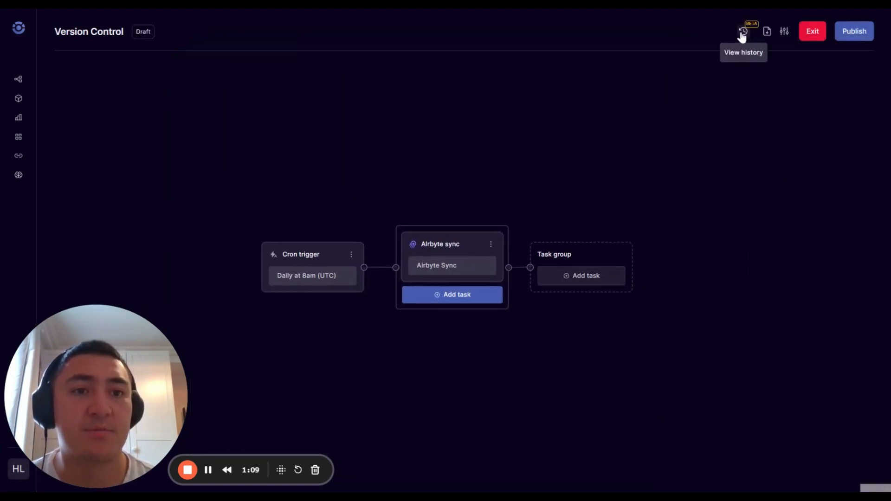
click(741, 31)
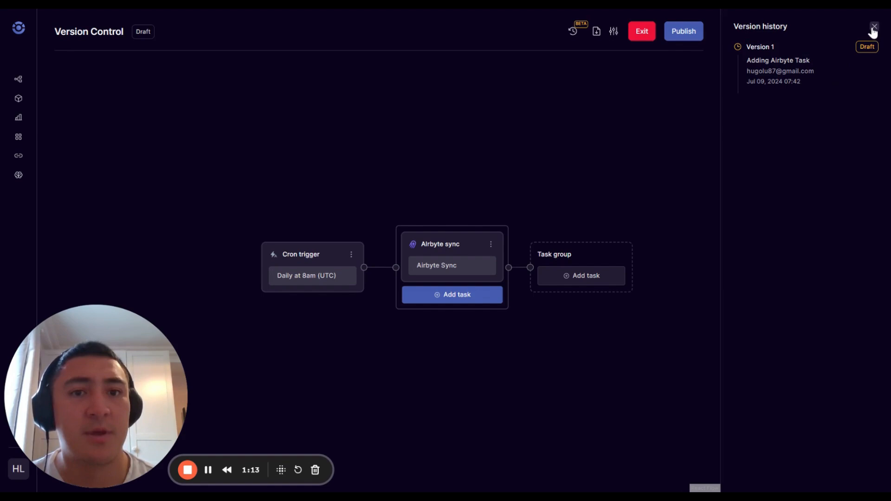
click(873, 27)
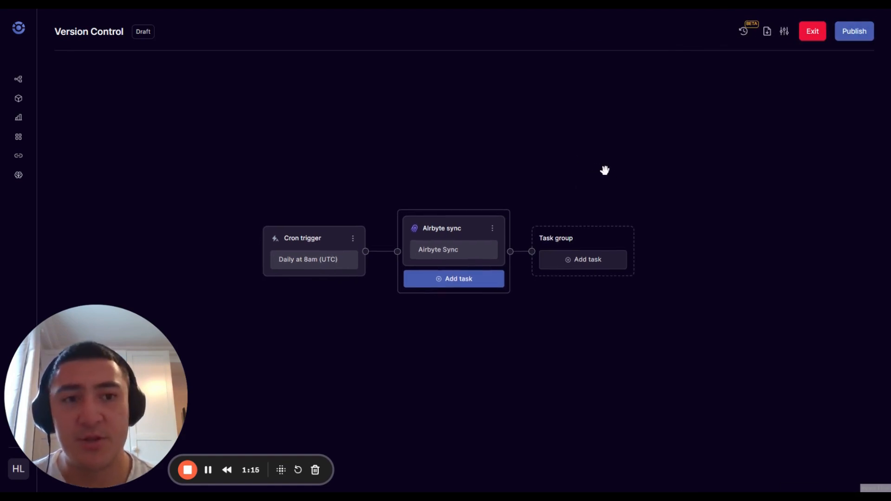
mouse_move(838, 81)
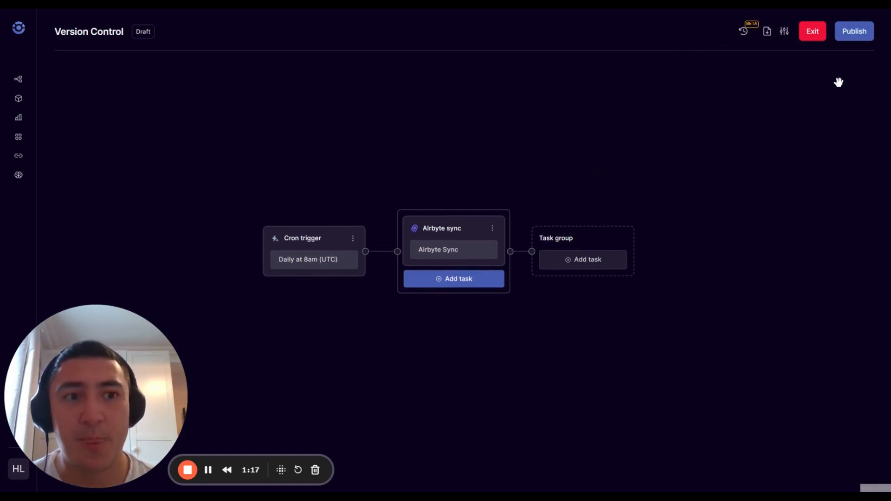
mouse_move(802, 84)
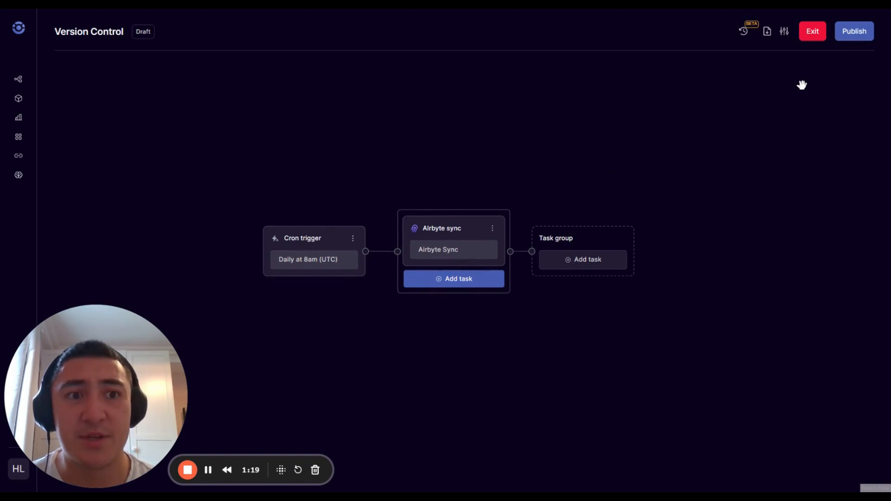
mouse_move(735, 180)
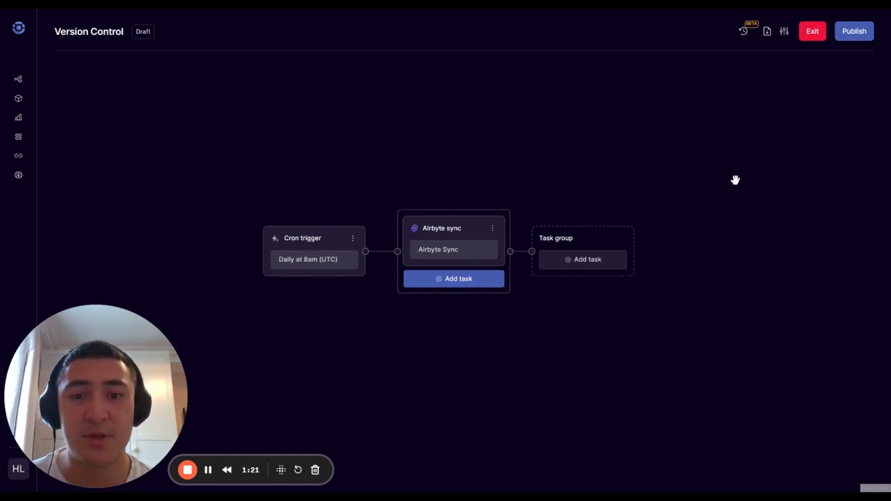
mouse_move(317, 263)
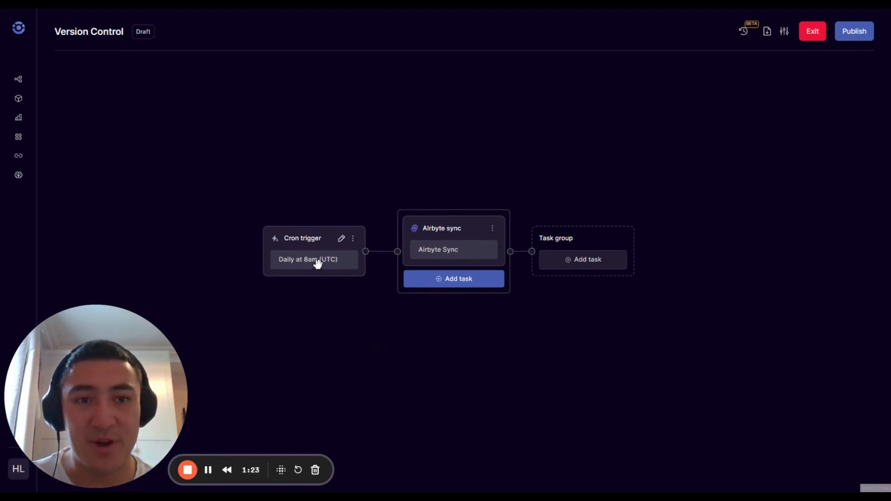
Publish Version 1 'Adding Airbyte Task' after reviewing the diff.
click(853, 30)
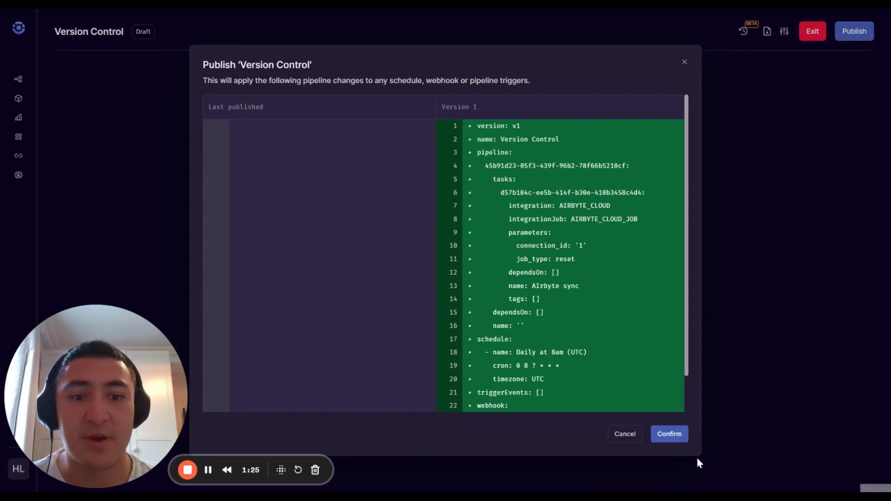
click(669, 433)
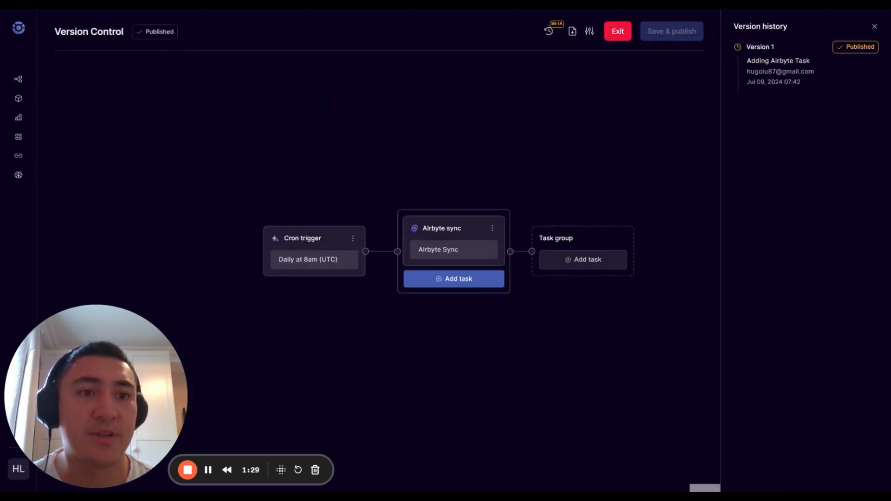
mouse_move(883, 36)
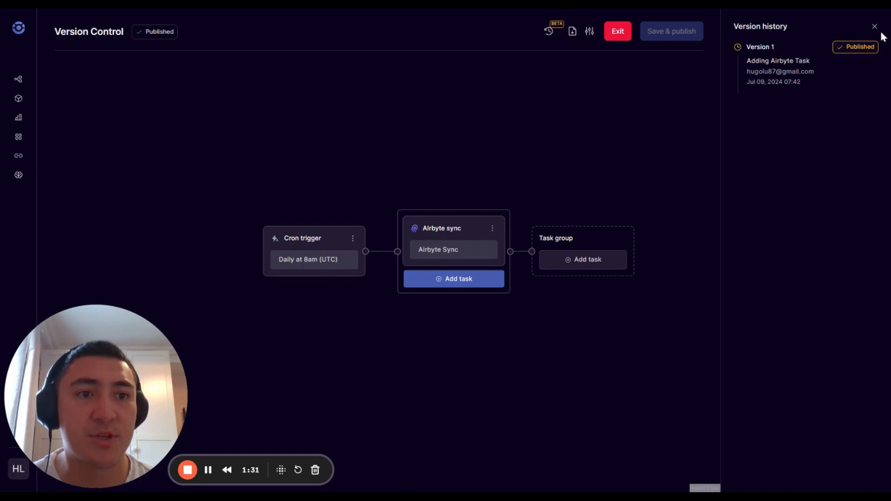
Add a Hightouch sync task named 'Reverse ELT' with sync ID 134 after the Airbyte sync.
click(874, 26)
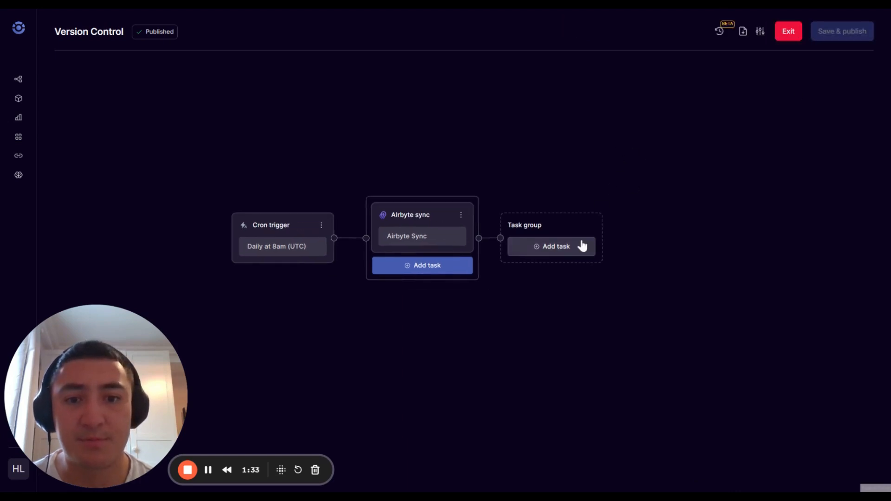
click(555, 245)
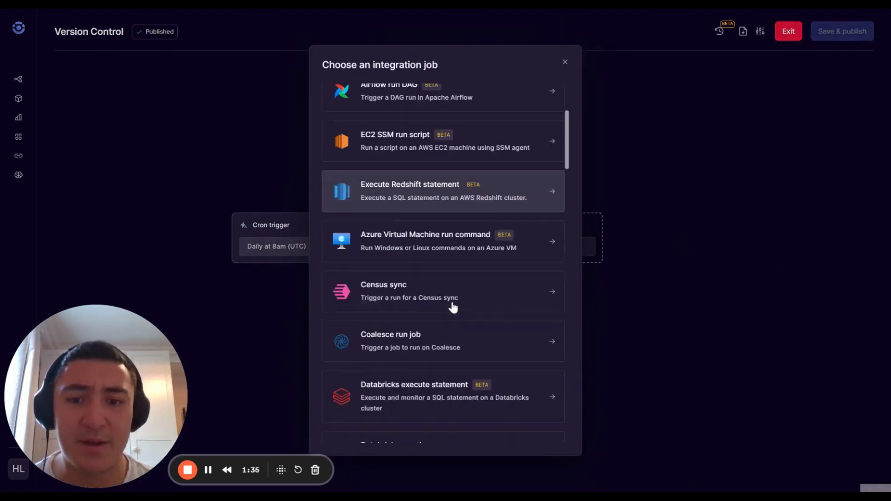
scroll(down, 3)
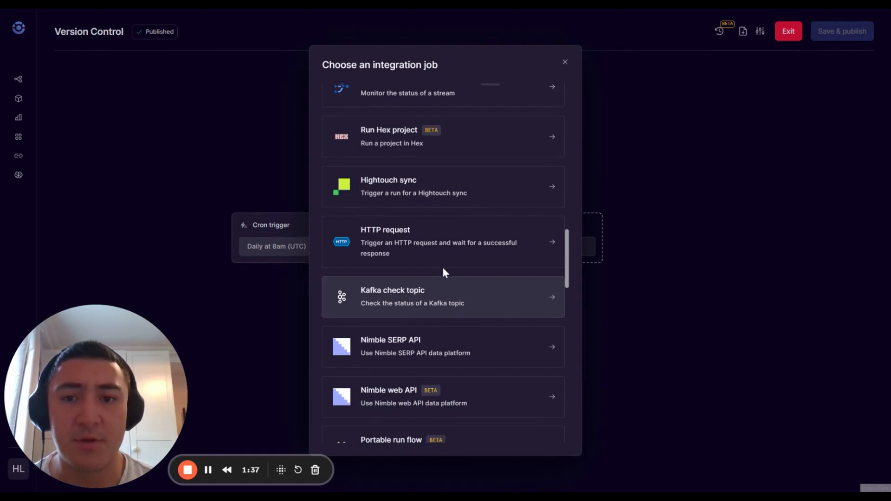
click(443, 186)
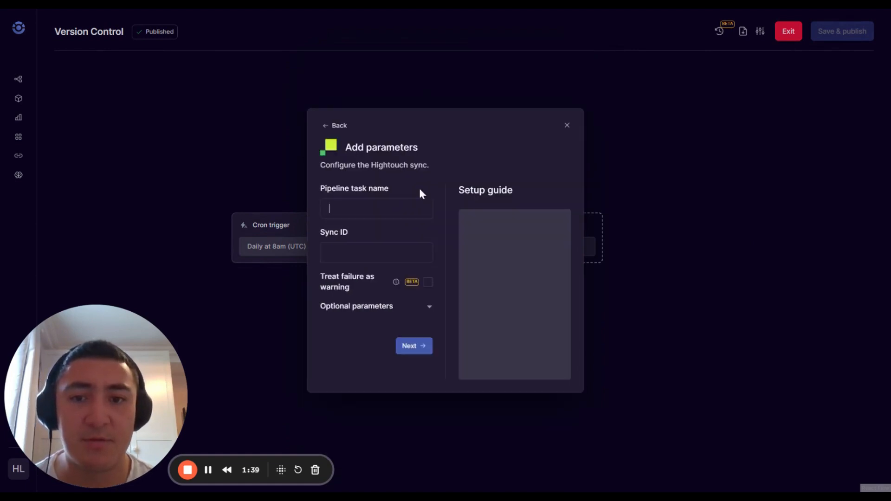
text(Reverse EL)
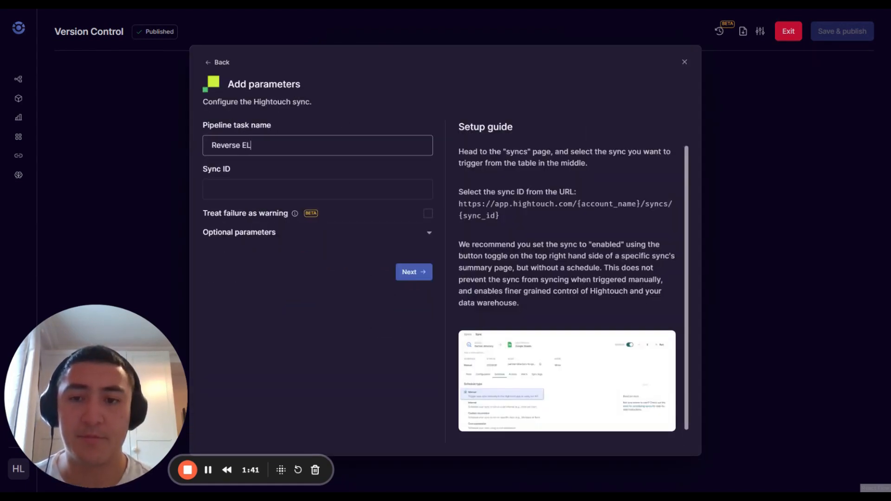
text(134)
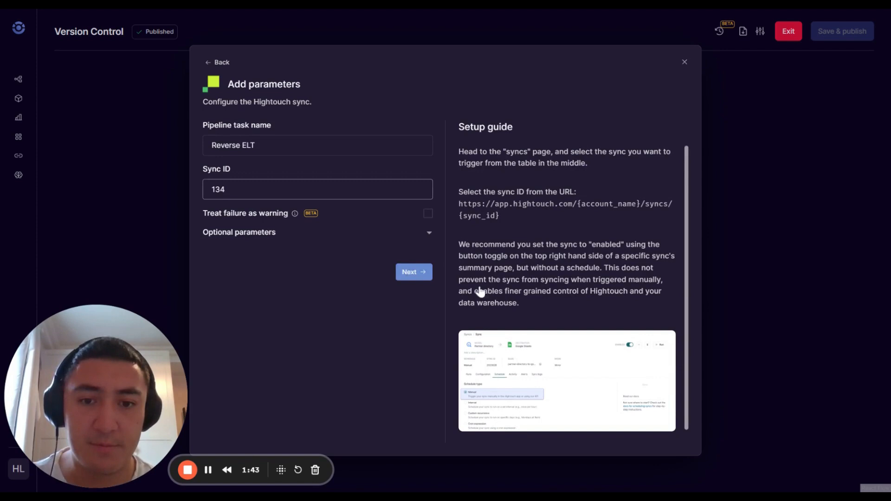
Save as an unpublished draft with commit message 'Adding Hightouch Task'.
click(841, 31)
text(Adding Hightouch Task)
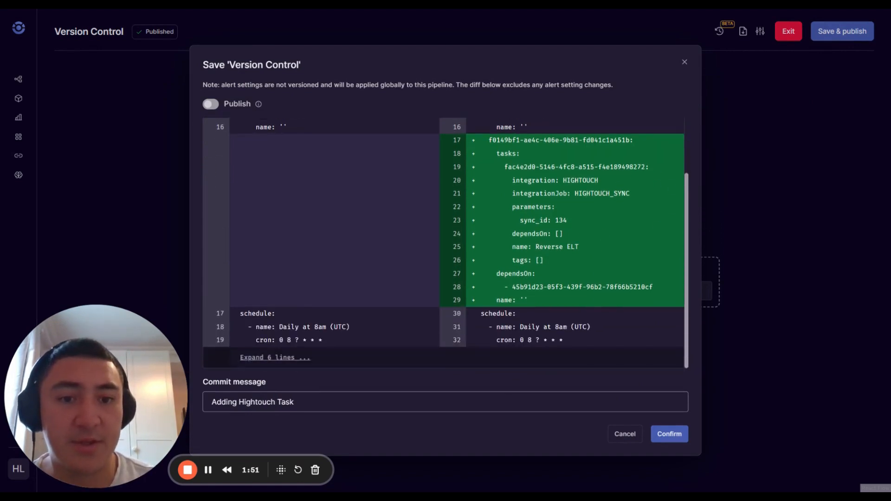
scroll(up, 3)
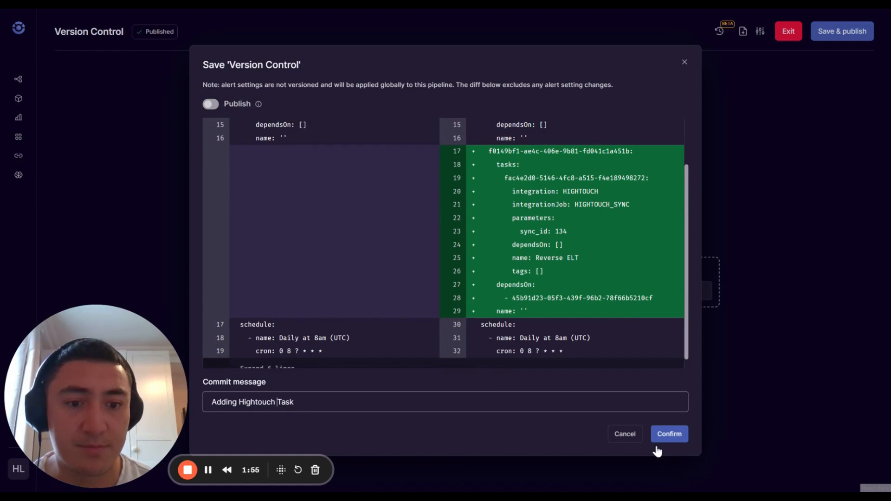
click(668, 433)
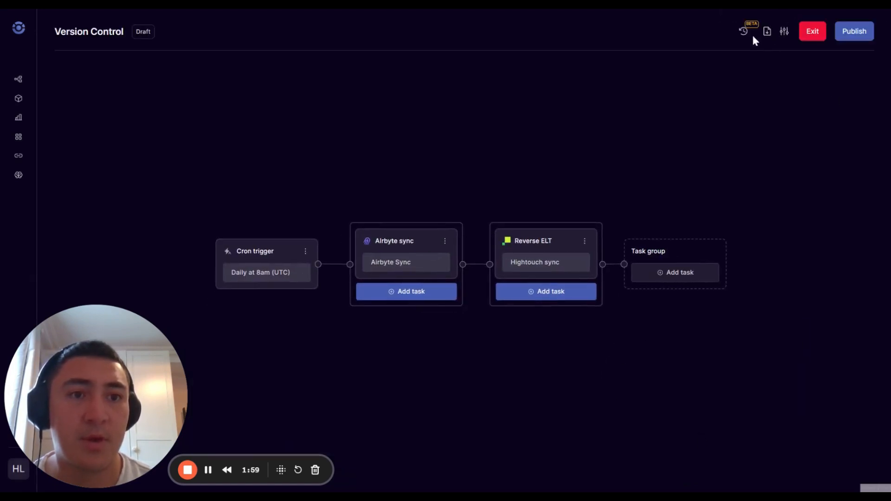
click(742, 31)
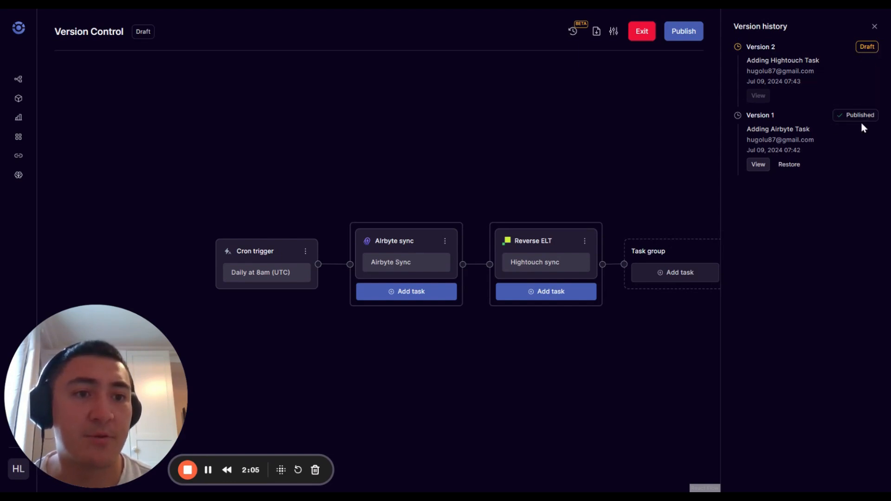
click(874, 26)
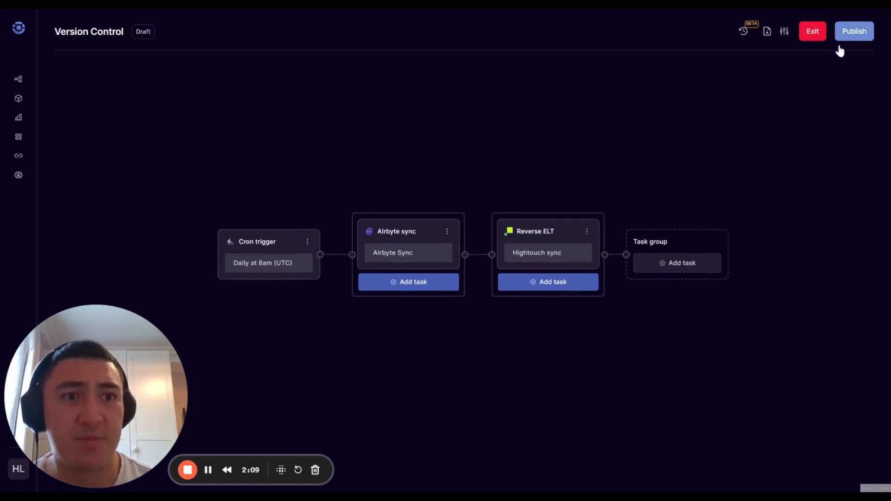
Publish version 2 and exit the editor back to the Pipelines list.
click(853, 31)
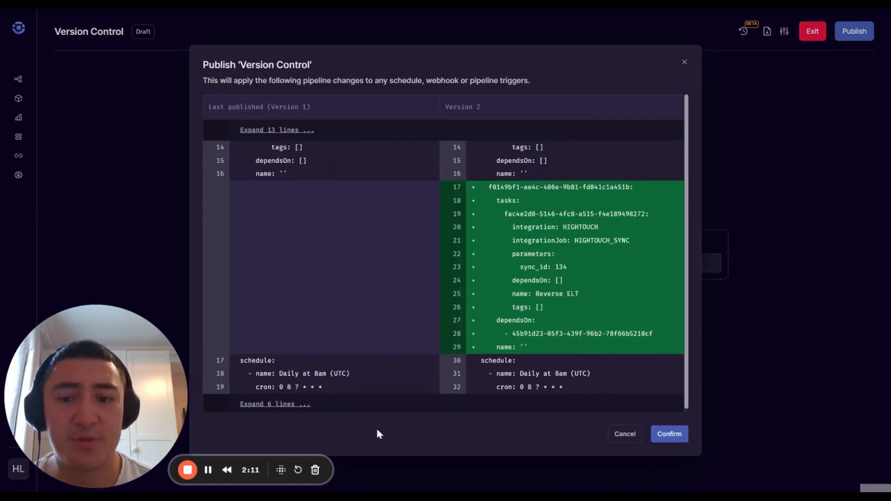
click(668, 433)
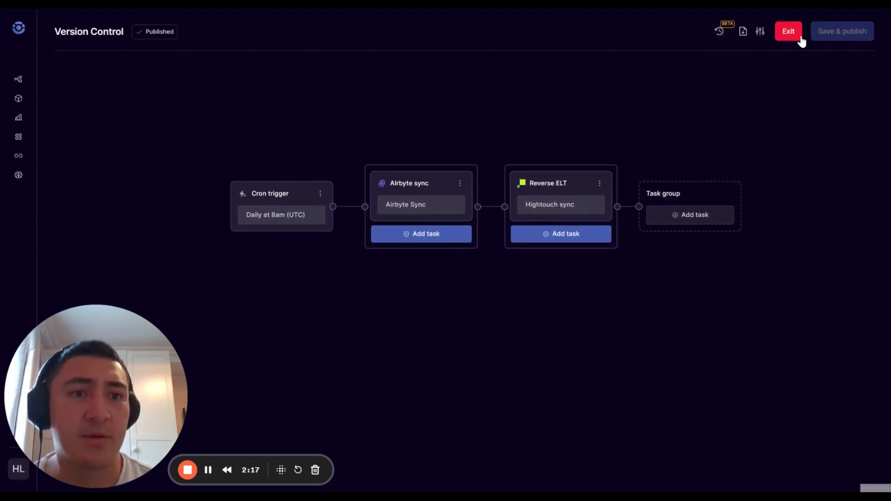
click(787, 31)
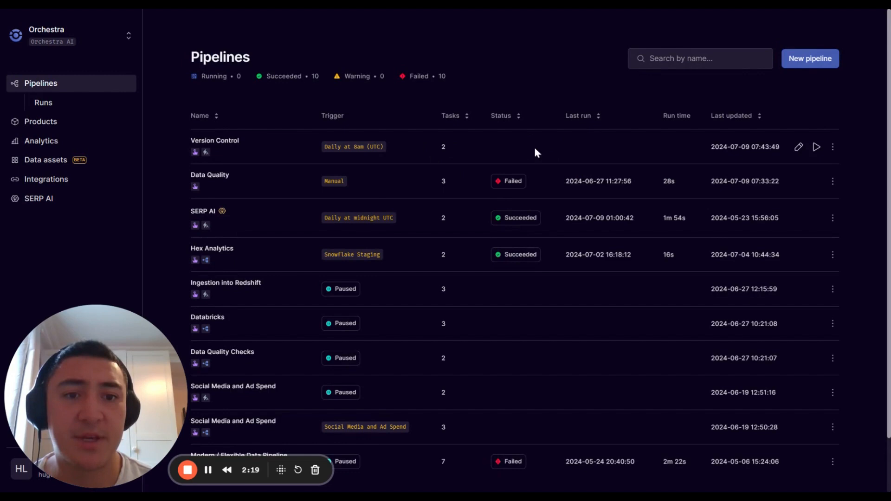
Open Version Control and restore Version 1 from its history, creating draft Version 3.
click(214, 140)
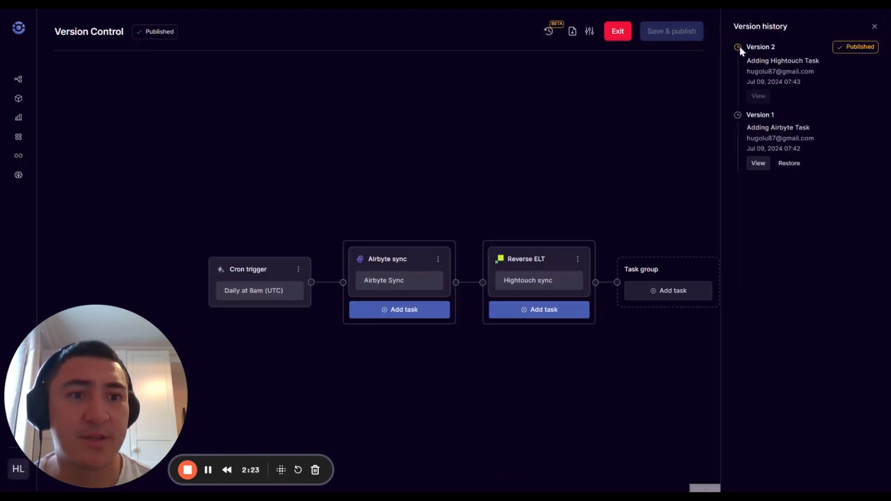
mouse_move(560, 268)
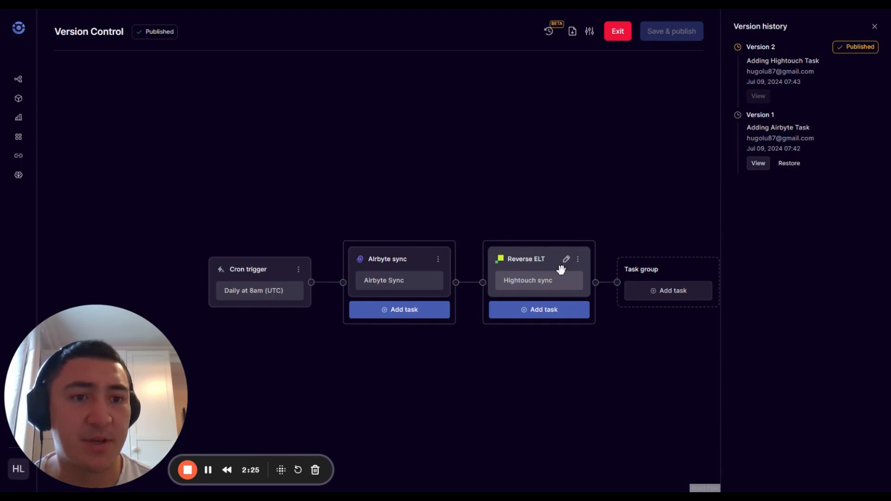
click(788, 163)
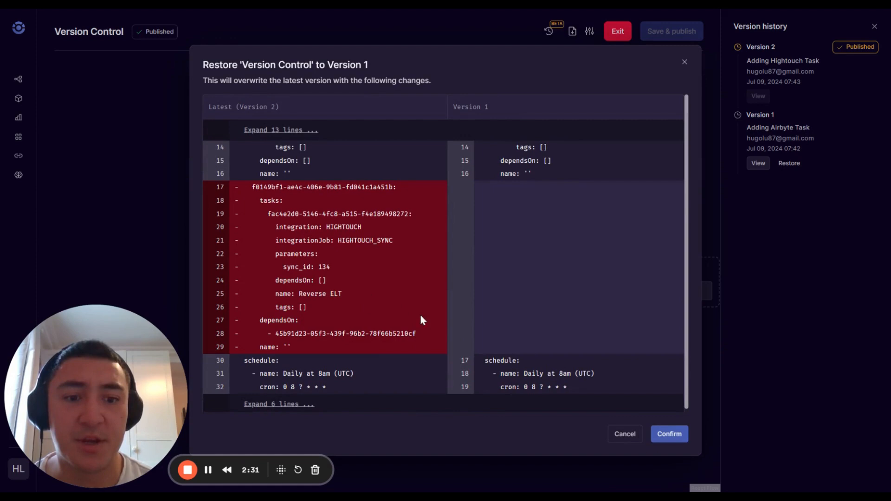
click(668, 433)
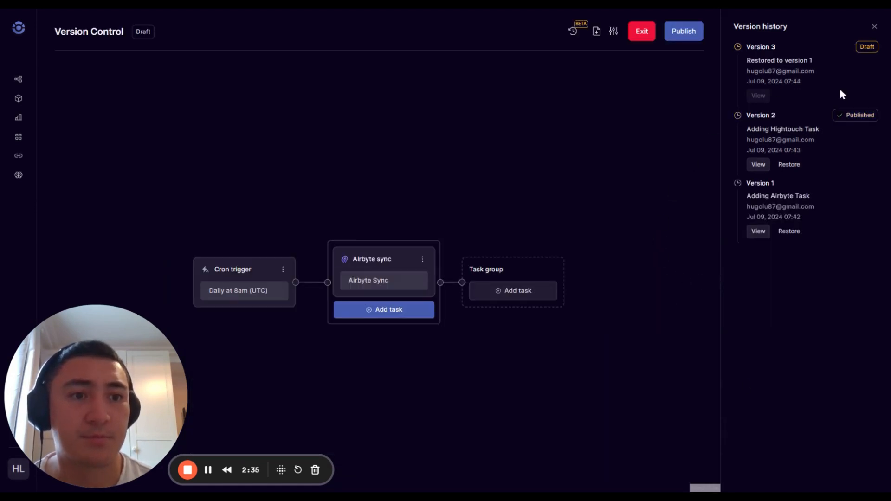
Close the history panel and publish the restored Version 3.
click(874, 26)
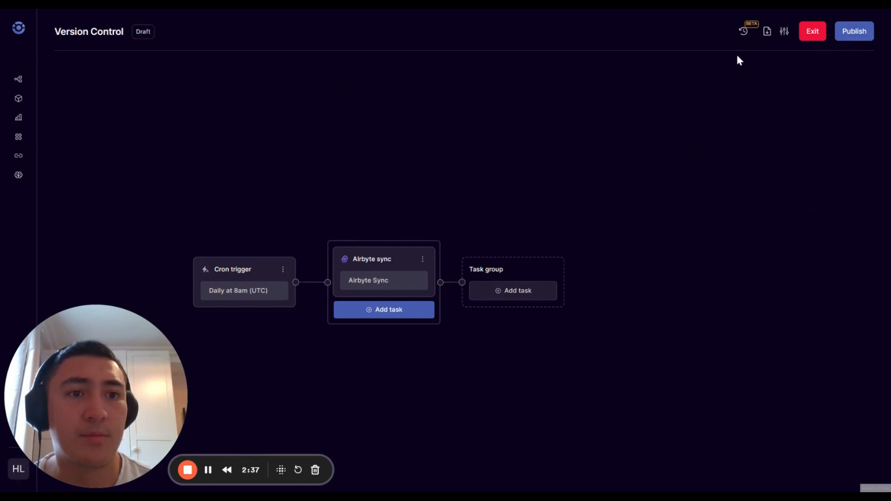
mouse_move(853, 30)
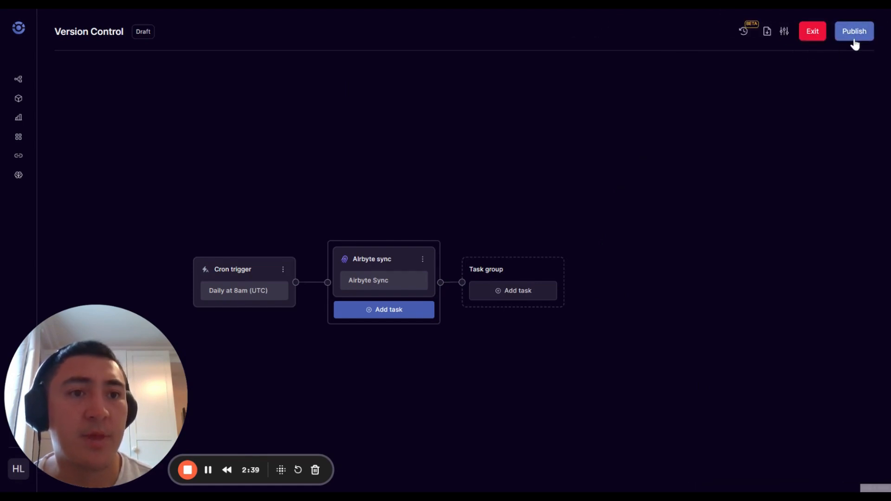
click(853, 31)
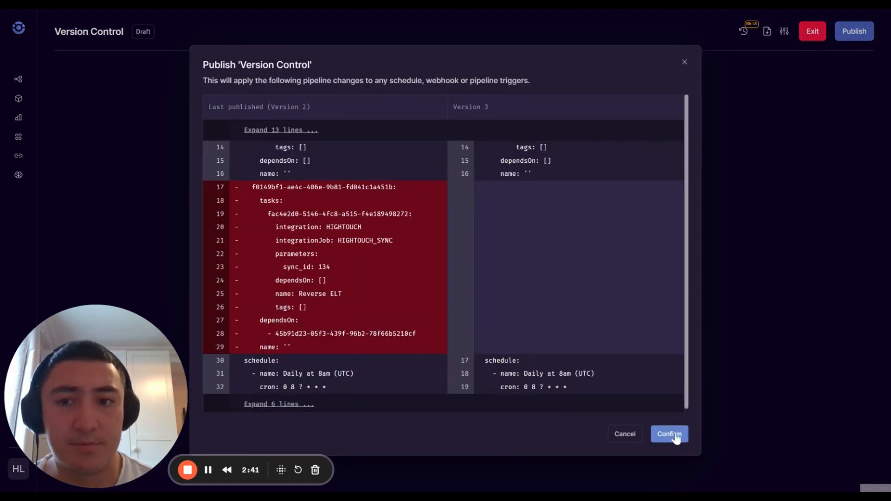
click(668, 434)
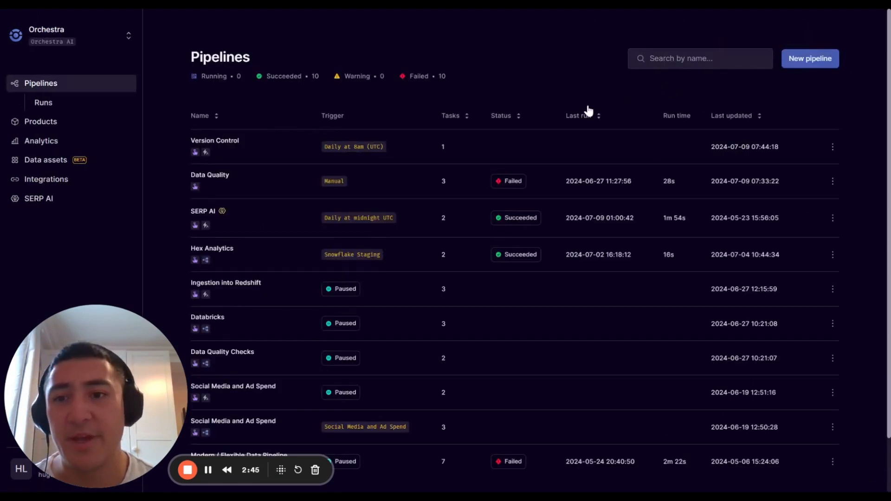
mouse_move(362, 164)
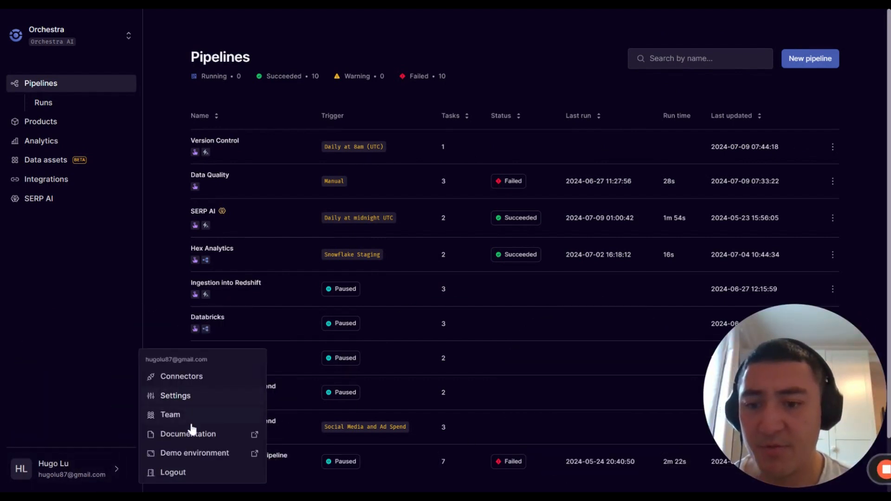
click(170, 414)
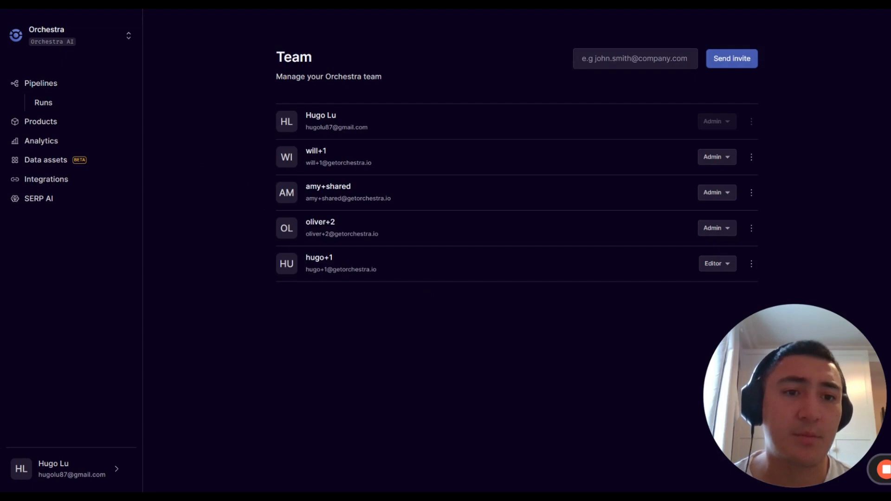
mouse_move(732, 163)
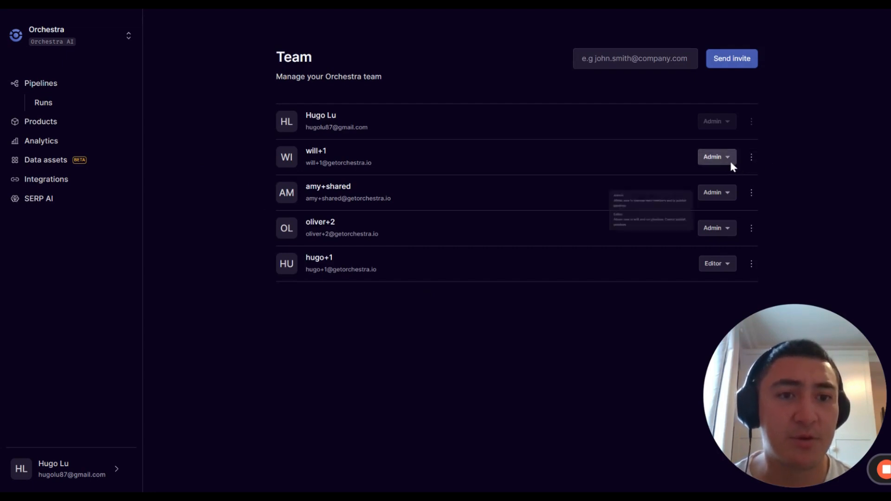
click(716, 157)
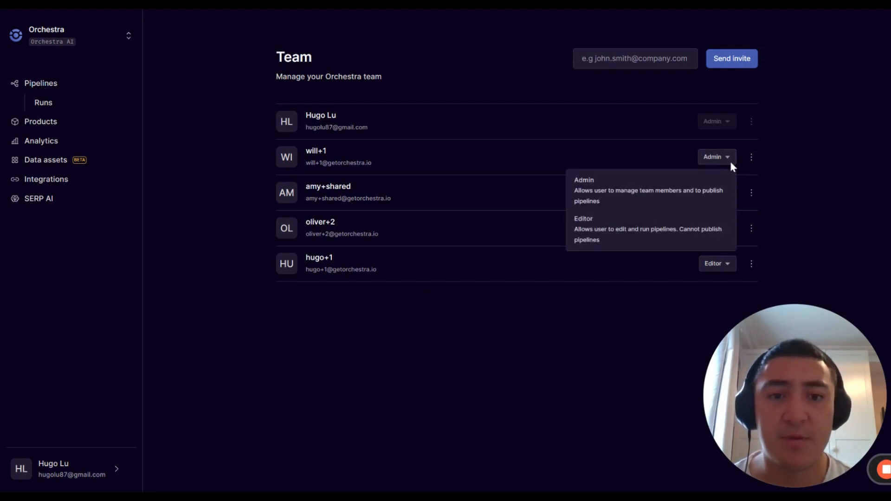
mouse_move(653, 207)
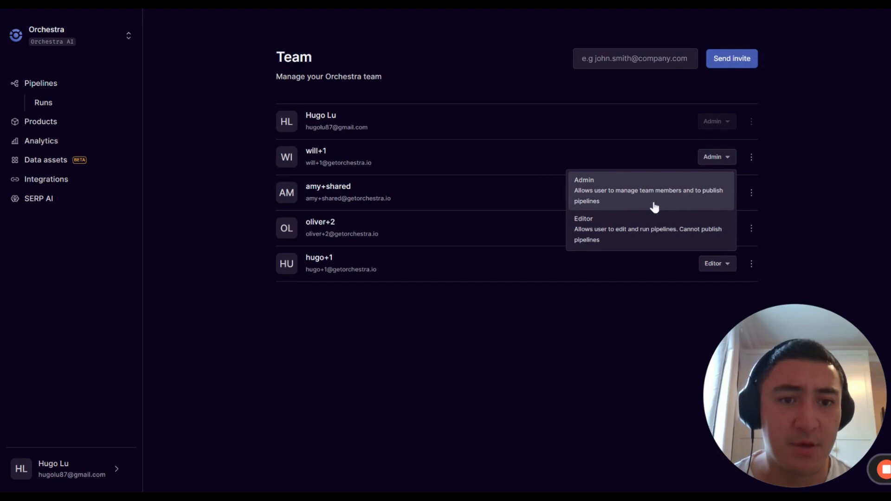
mouse_move(710, 204)
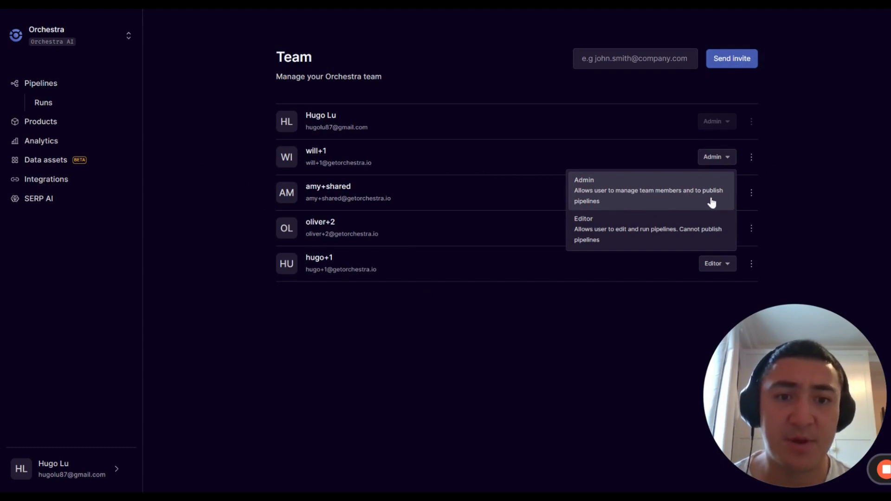
mouse_move(648, 236)
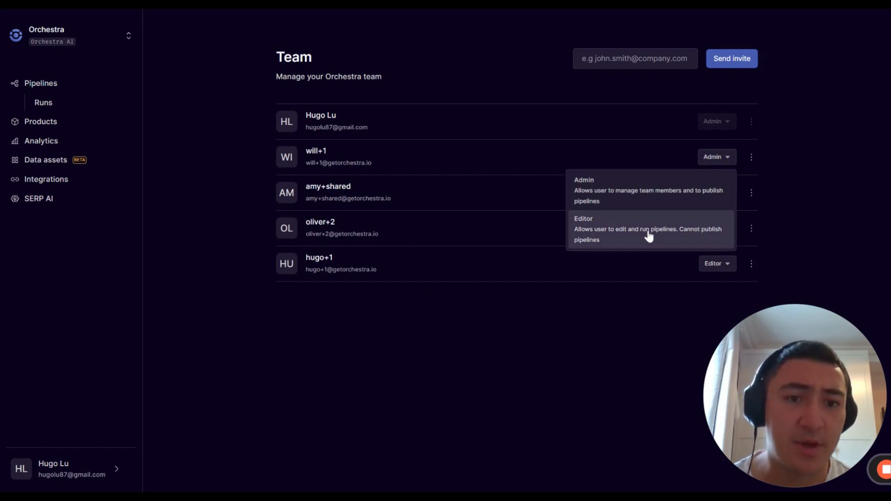
mouse_move(659, 240)
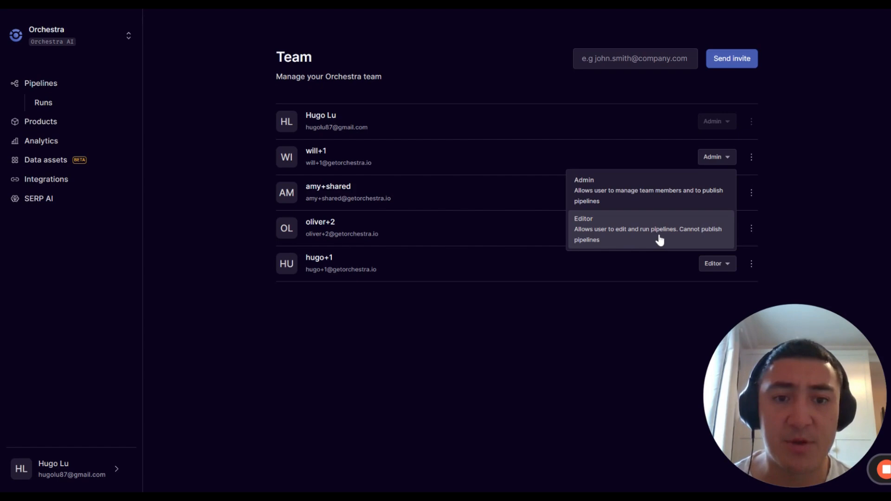
mouse_move(593, 241)
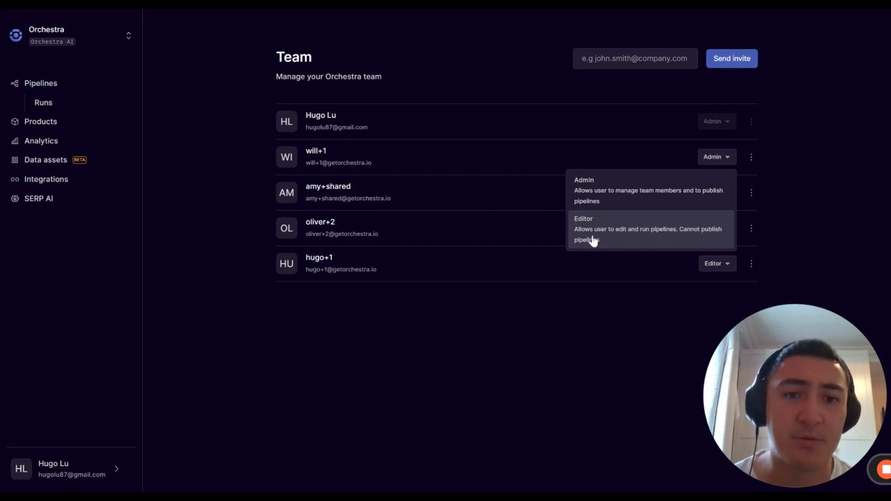
mouse_move(635, 232)
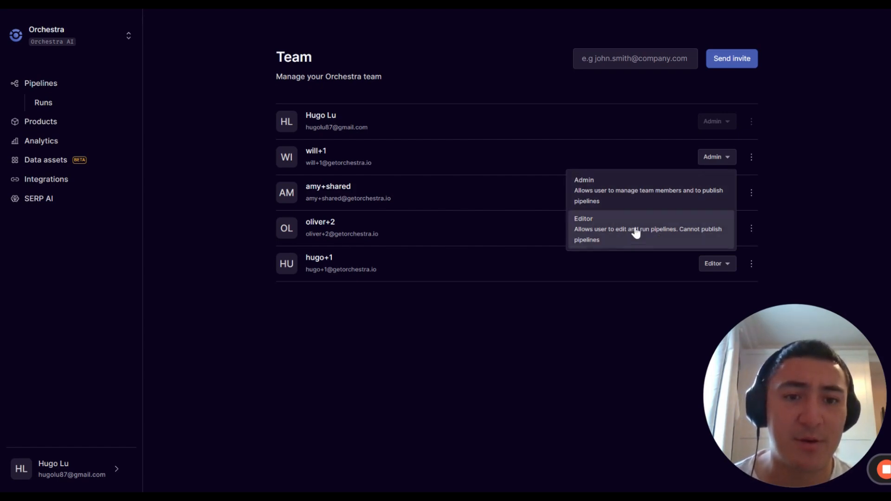
mouse_move(649, 227)
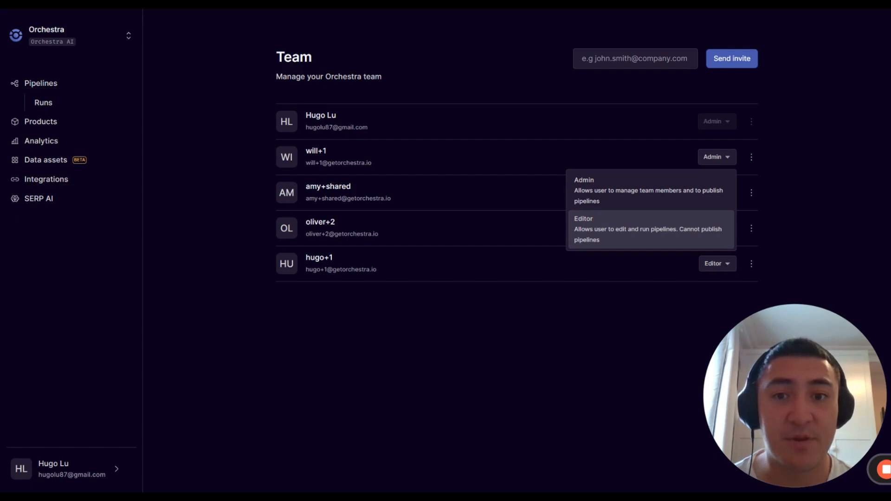
mouse_move(455, 346)
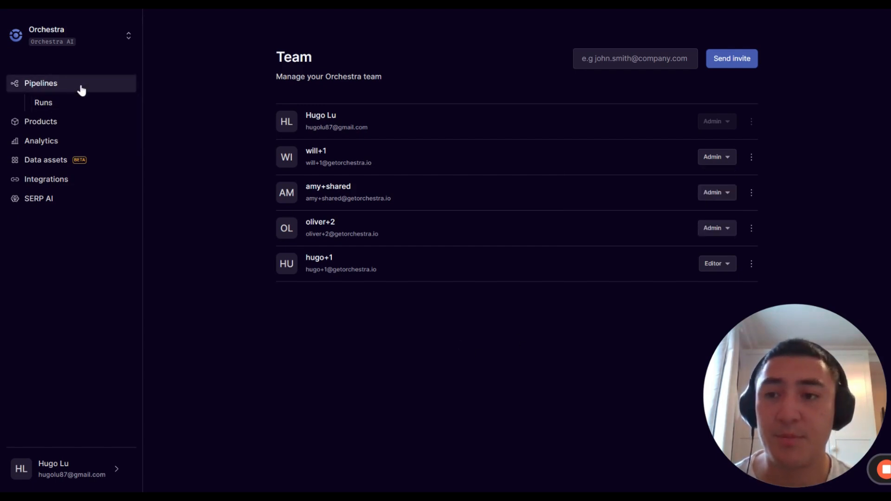
click(40, 83)
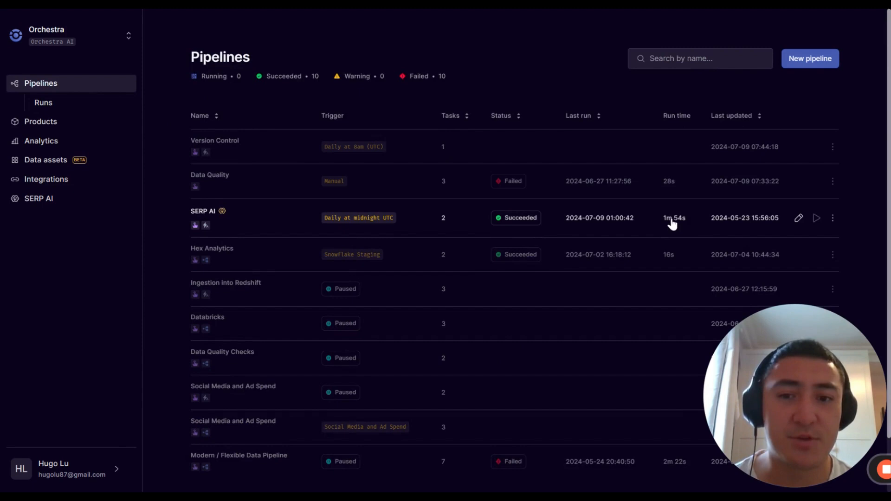
mouse_move(746, 326)
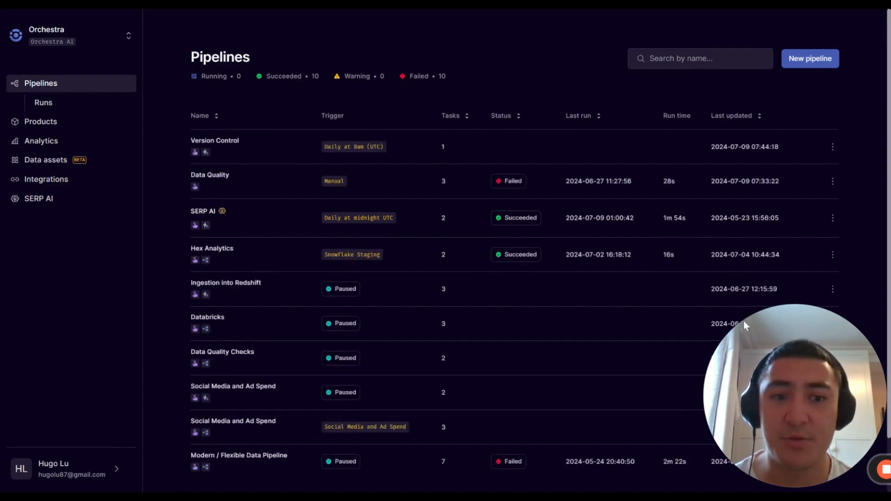